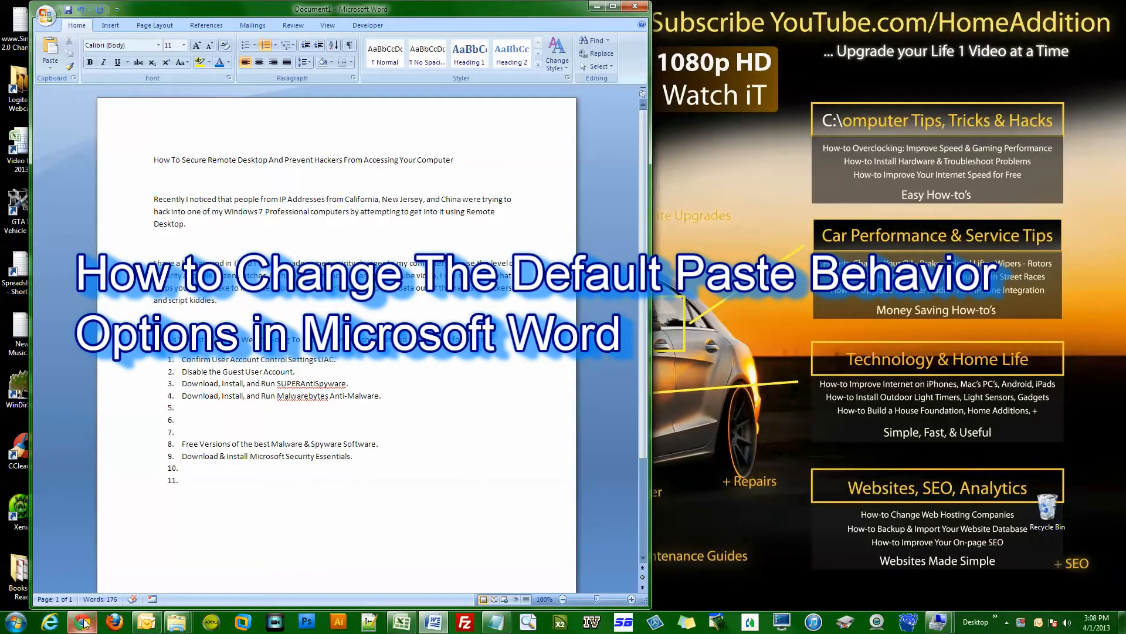
- Create a new blank Word document from the Office Button's New command
click(81, 622)
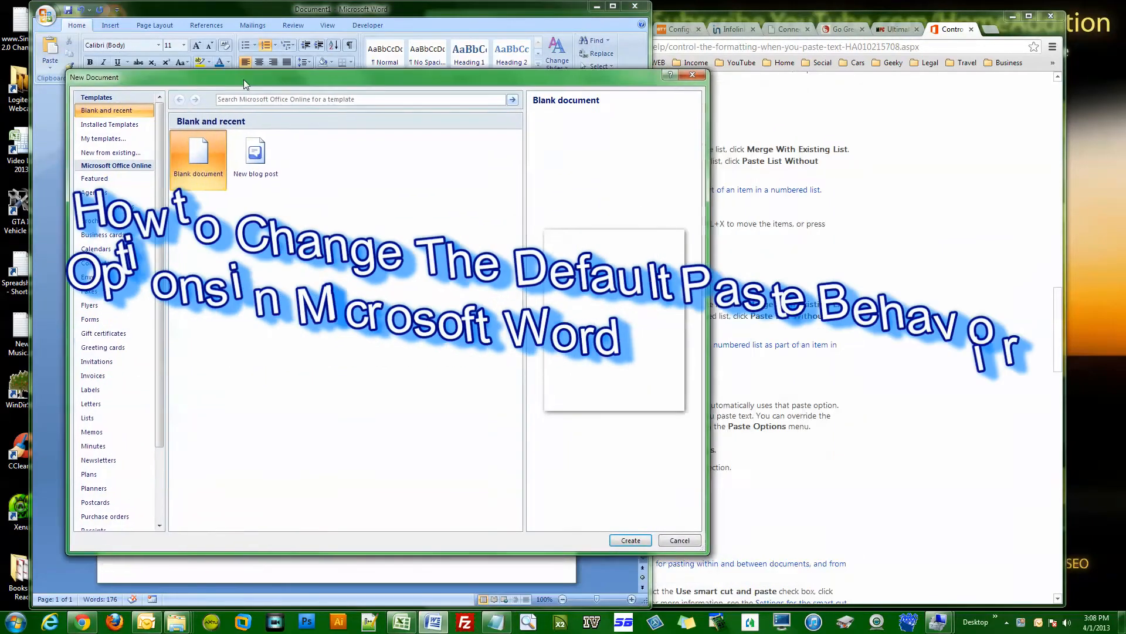
click(629, 539)
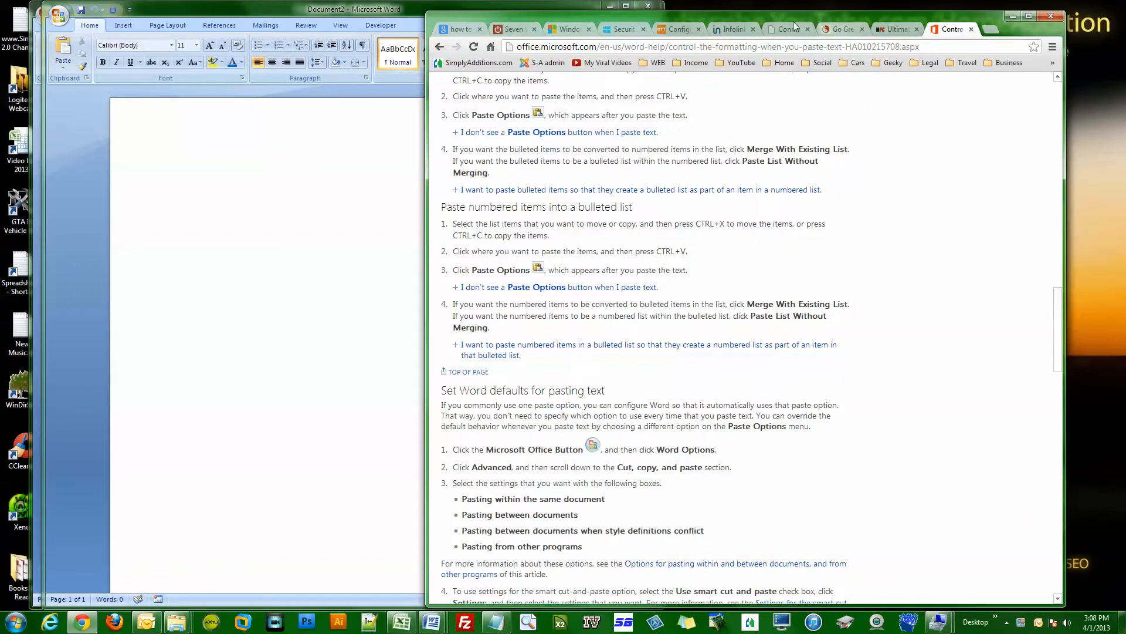
- Switch to the browser showing the Configure Windows 7 for Maximum Security article to copy its opening
click(730, 28)
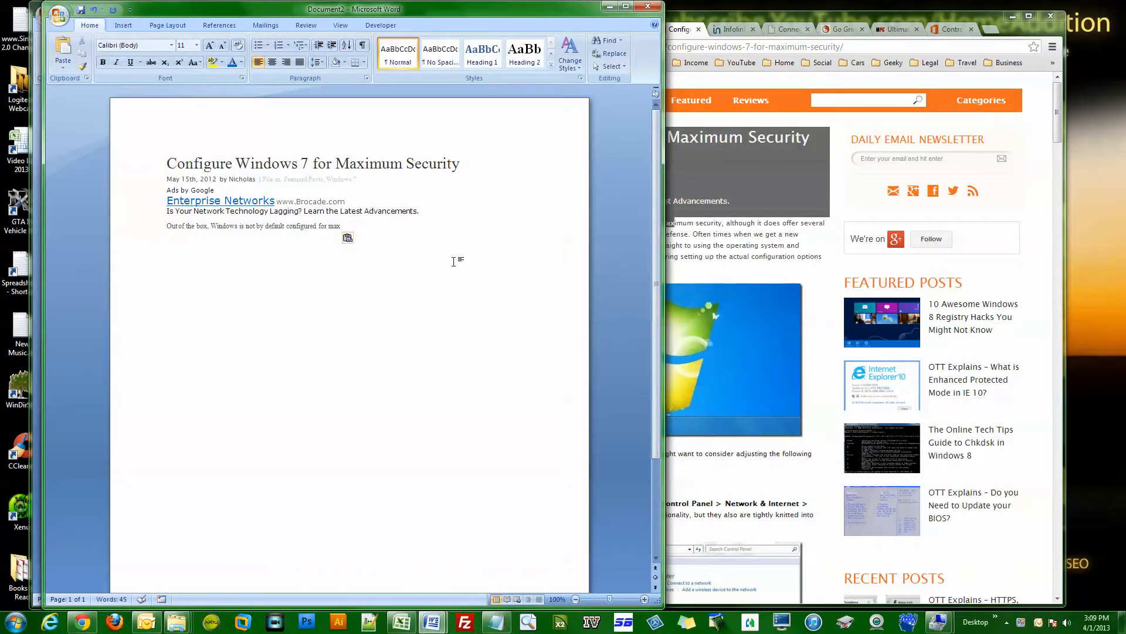
mouse_move(404, 248)
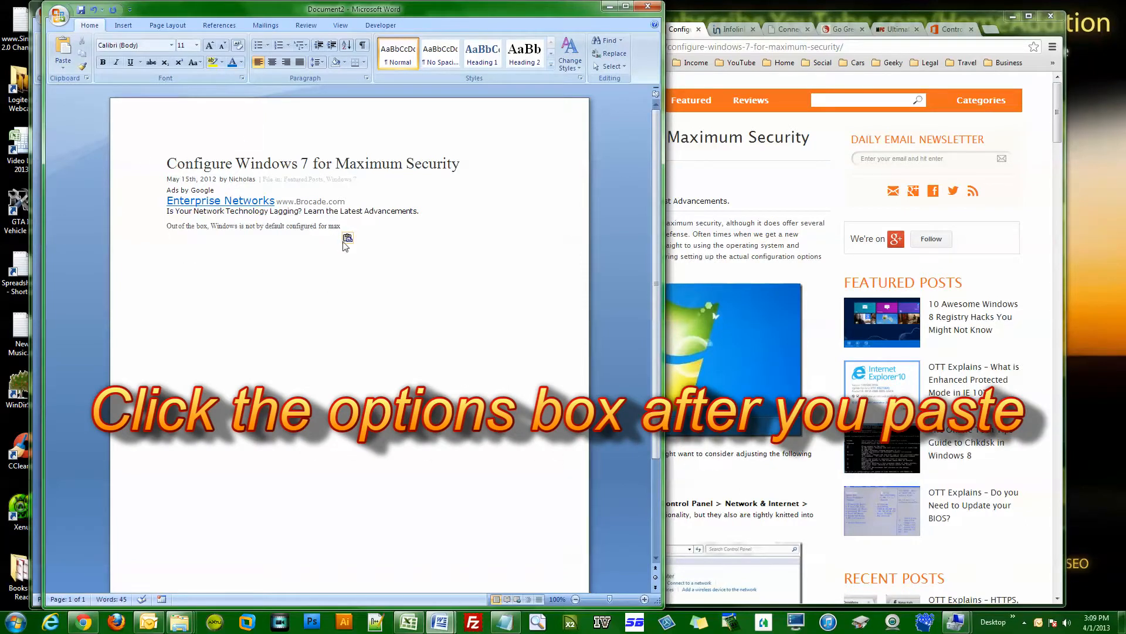
- Use Paste Options on the pasted article text to keep only its plain text
click(348, 238)
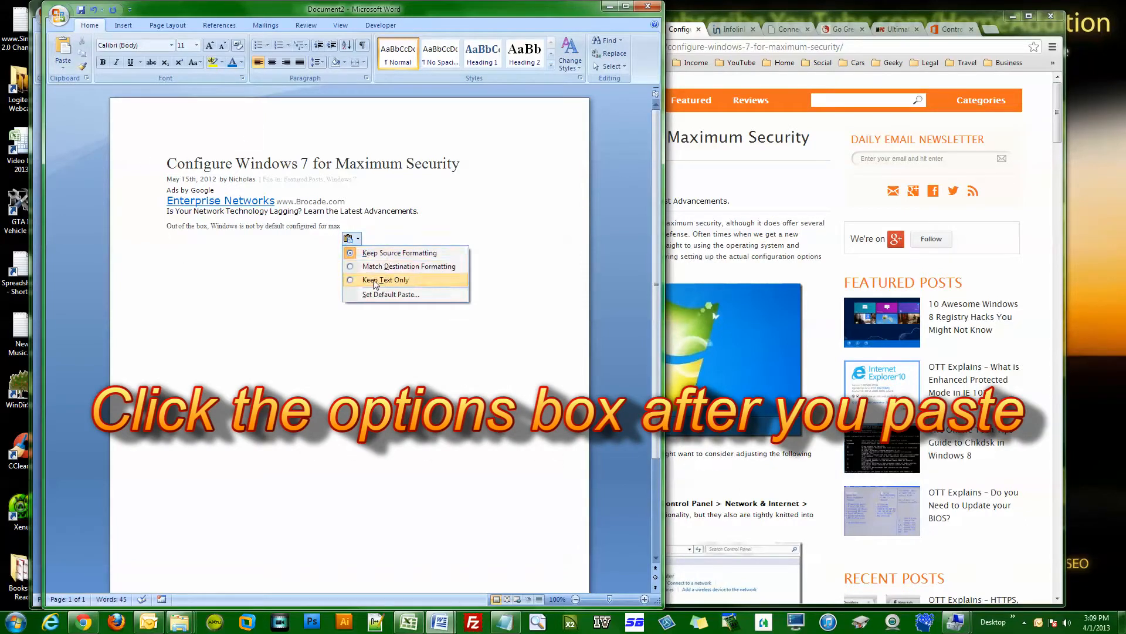
mouse_move(407, 266)
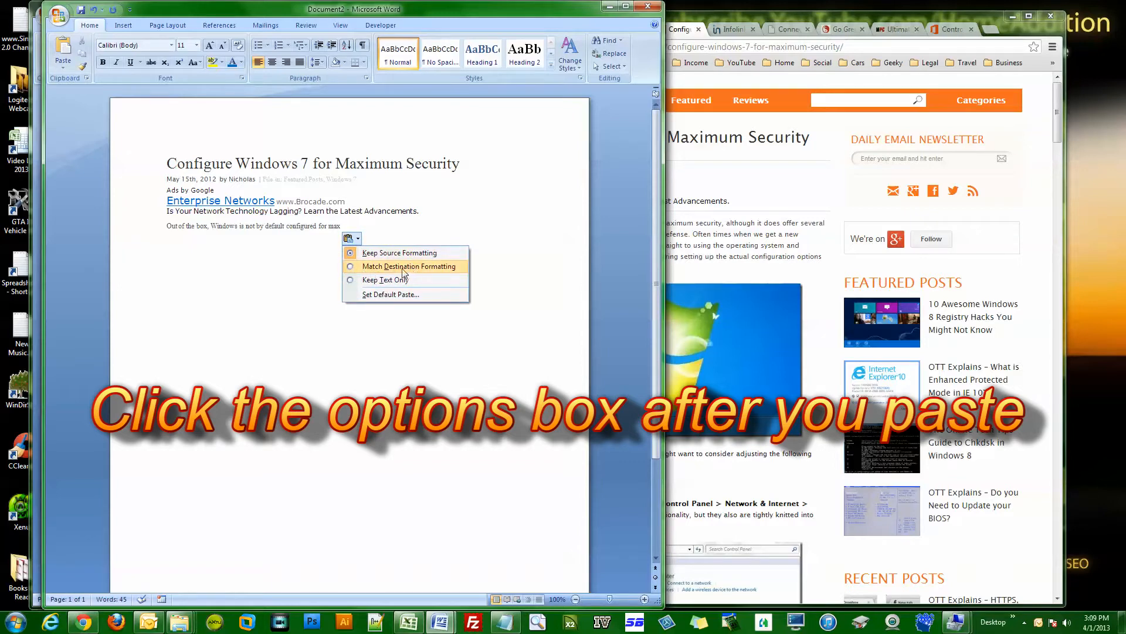
click(386, 279)
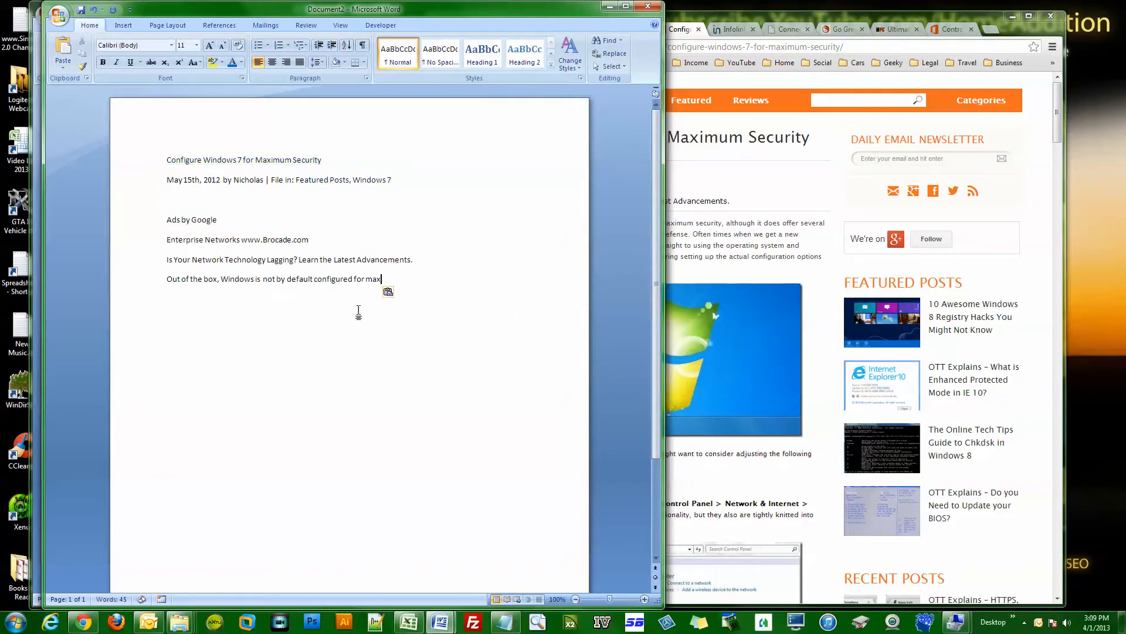
mouse_move(338, 369)
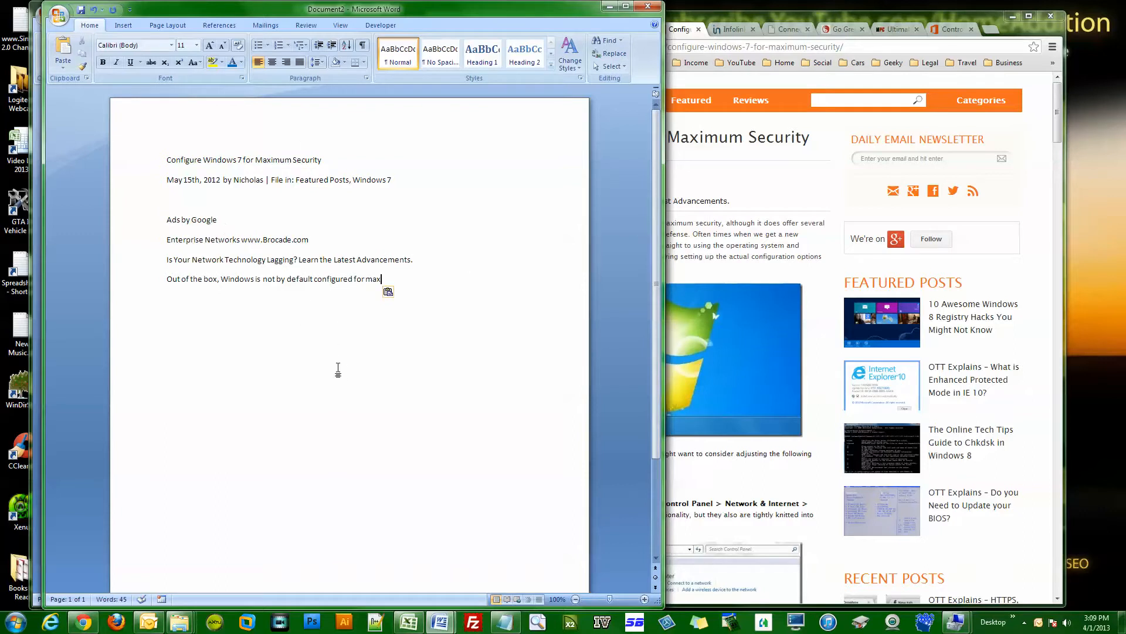
mouse_move(351, 385)
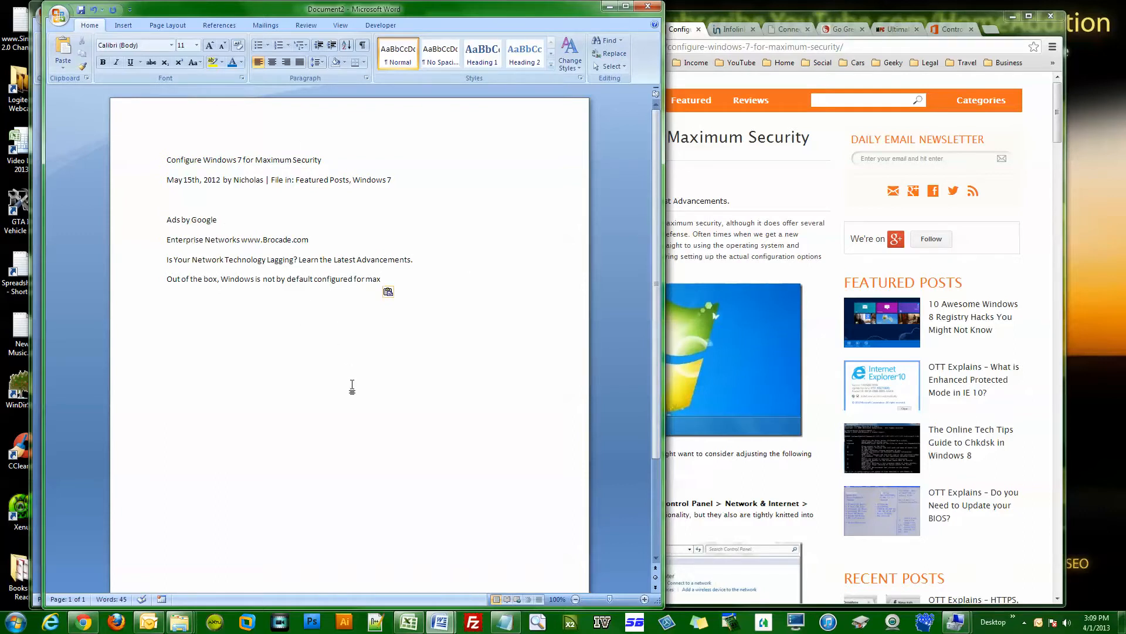
- Reach Word Options' Advanced page via Set Default Paste, then close it
click(393, 291)
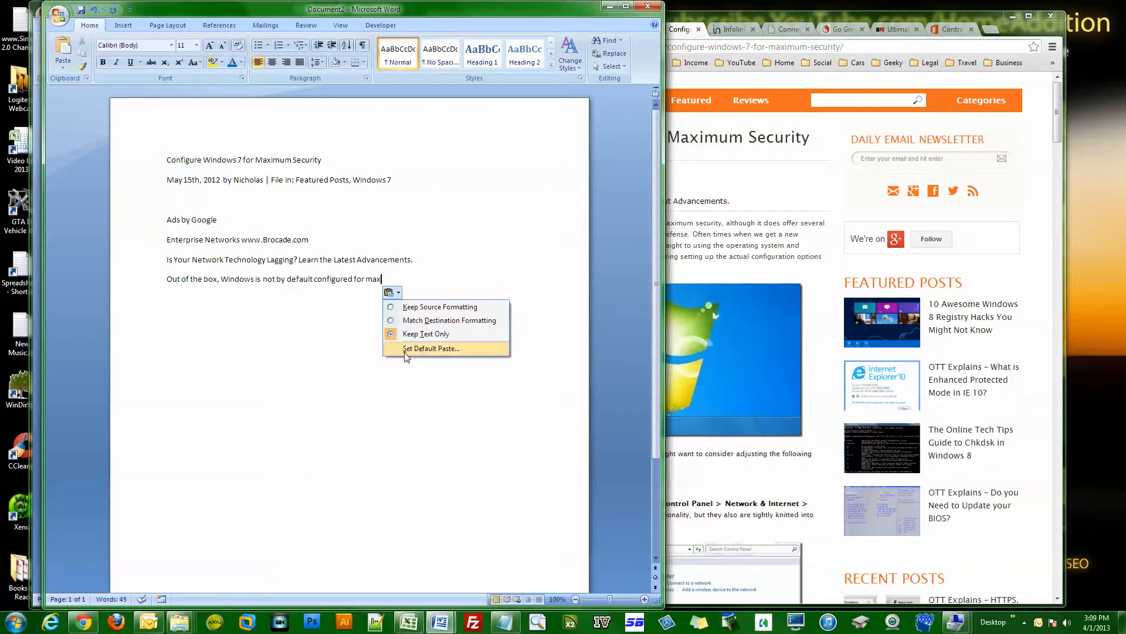
mouse_move(425, 333)
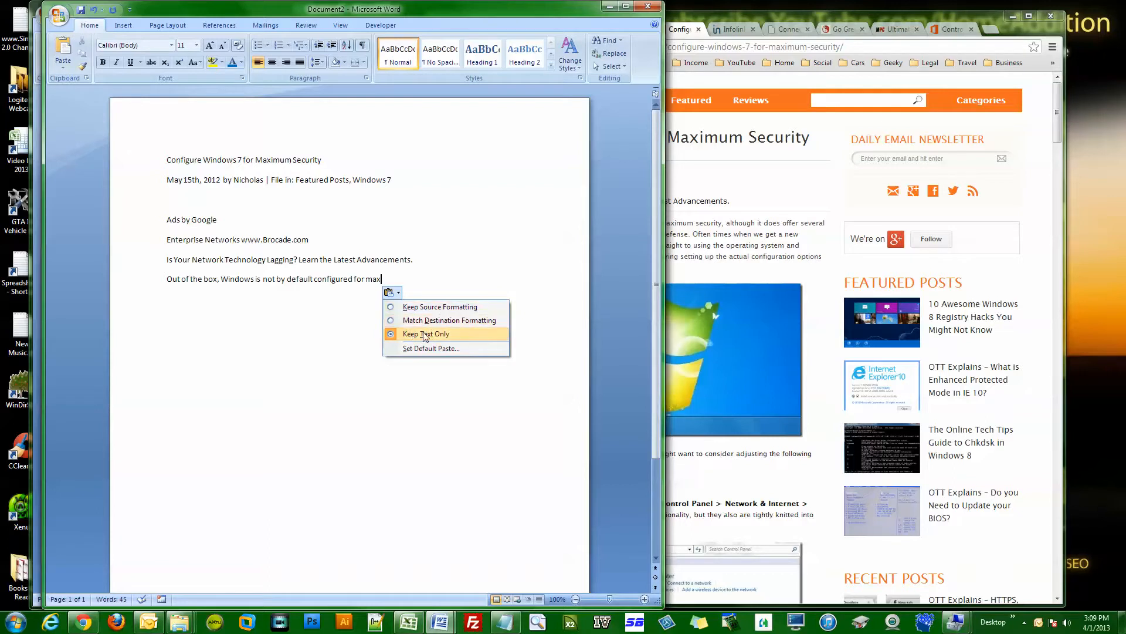
mouse_move(430, 347)
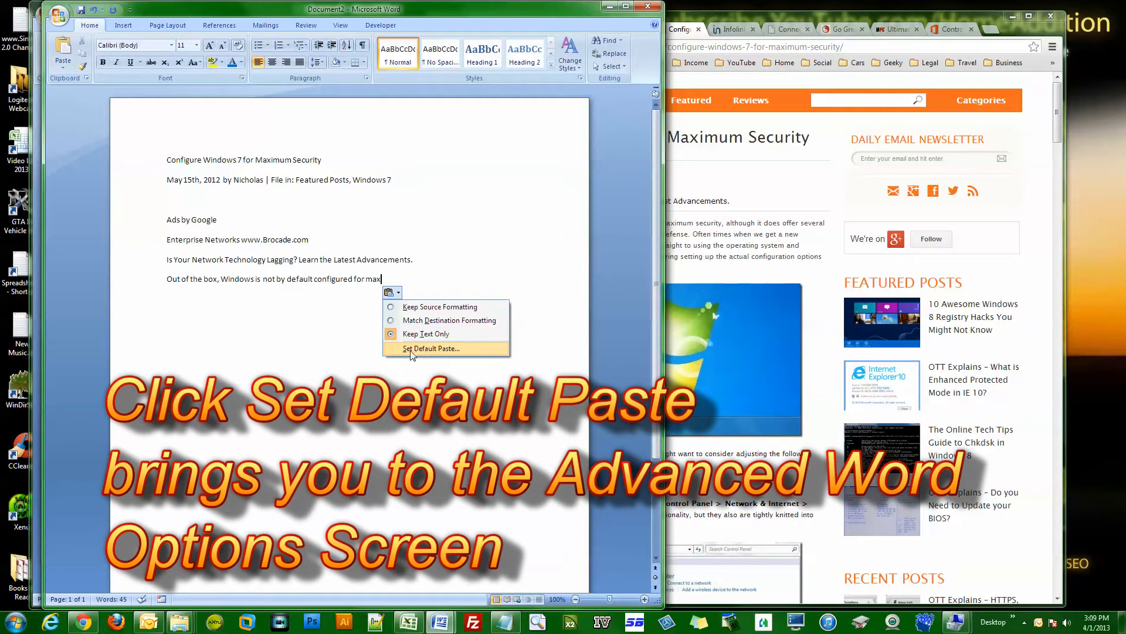
click(430, 348)
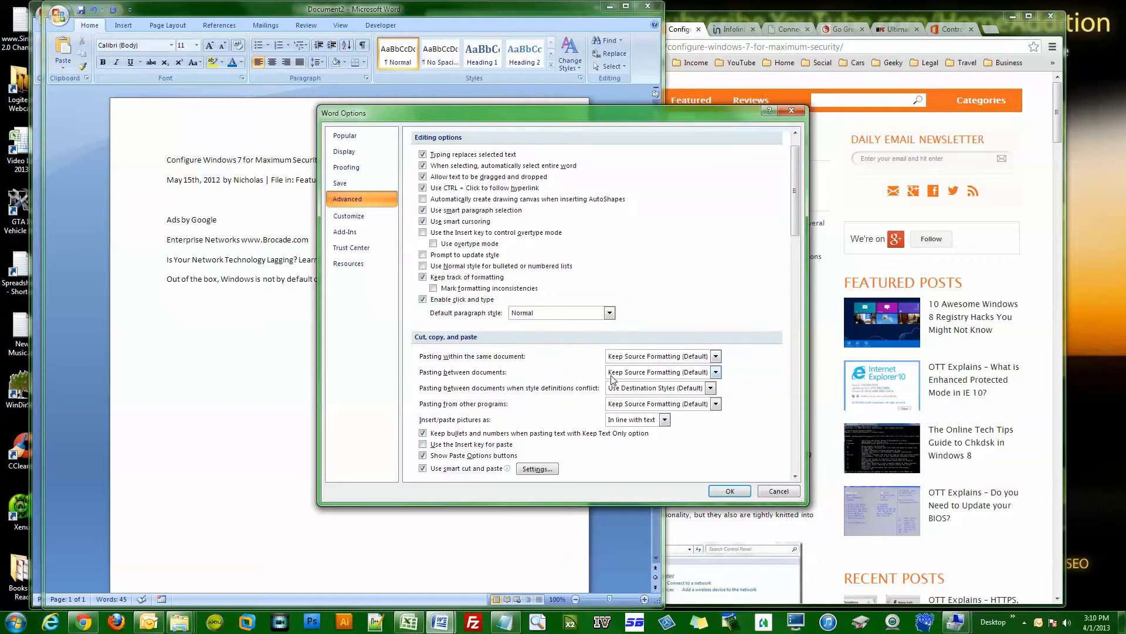
click(729, 491)
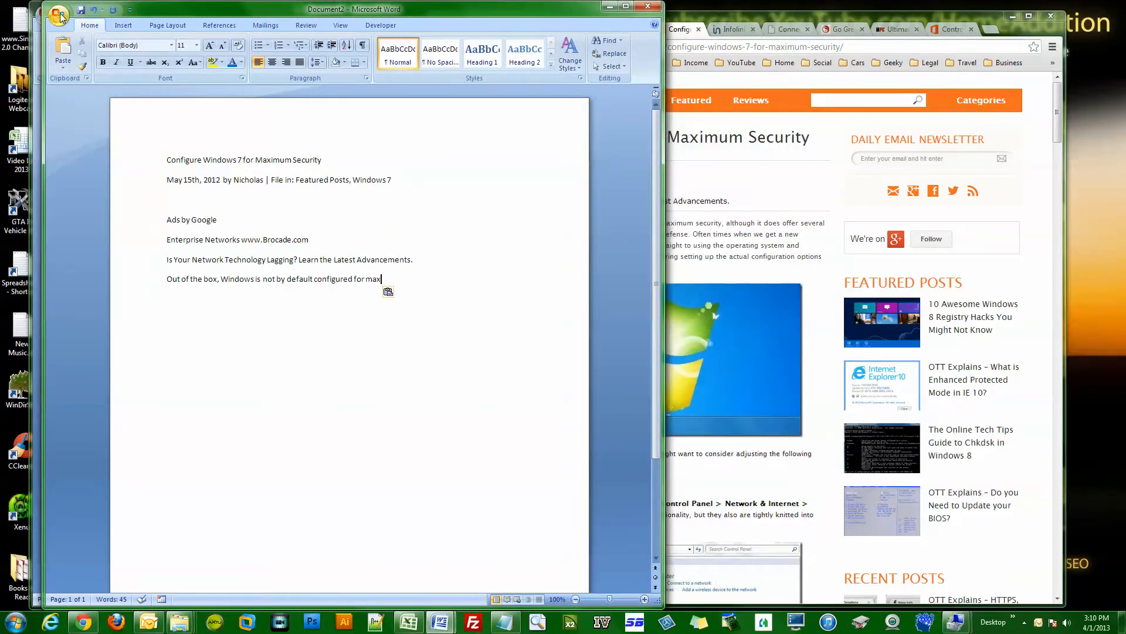
- Reopen Word Options from the Office menu and show the Advanced settings
click(61, 15)
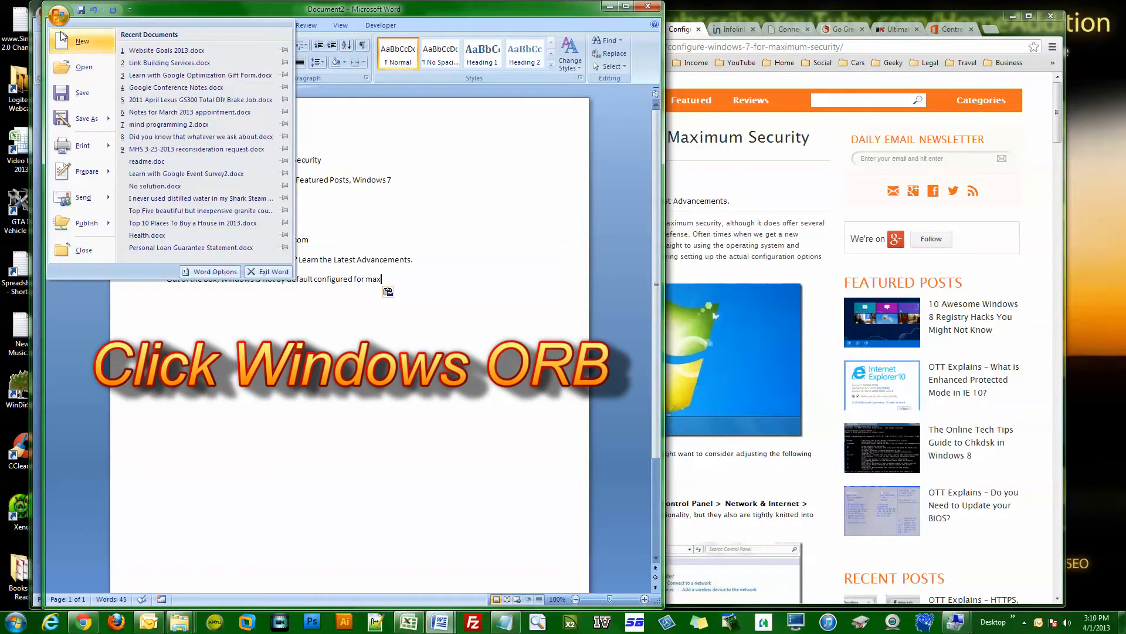
mouse_move(215, 271)
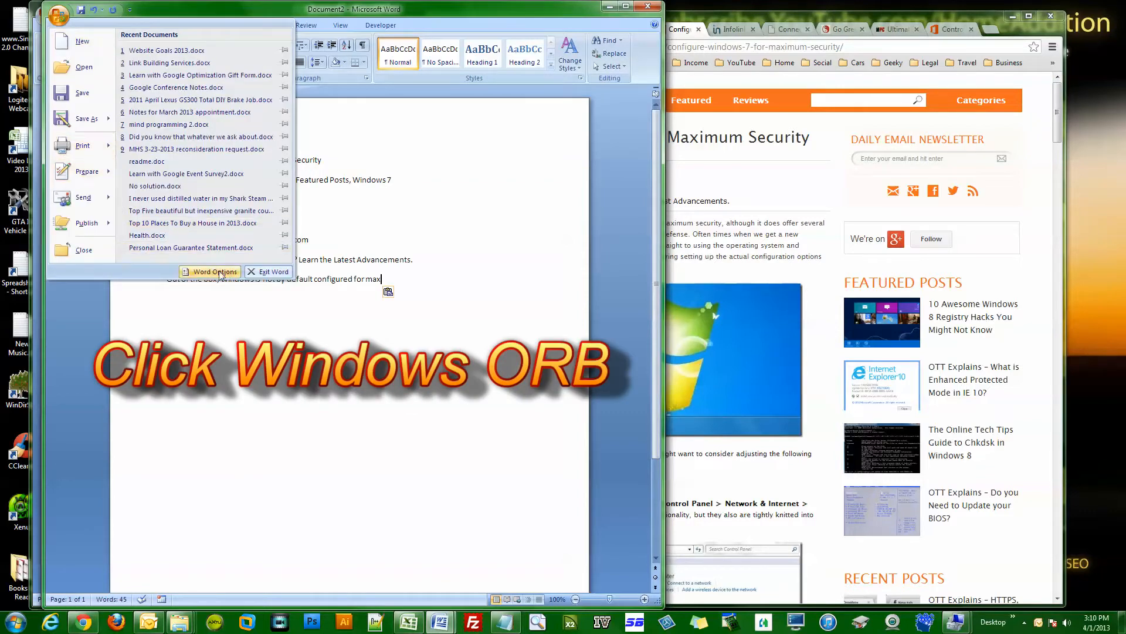
click(210, 271)
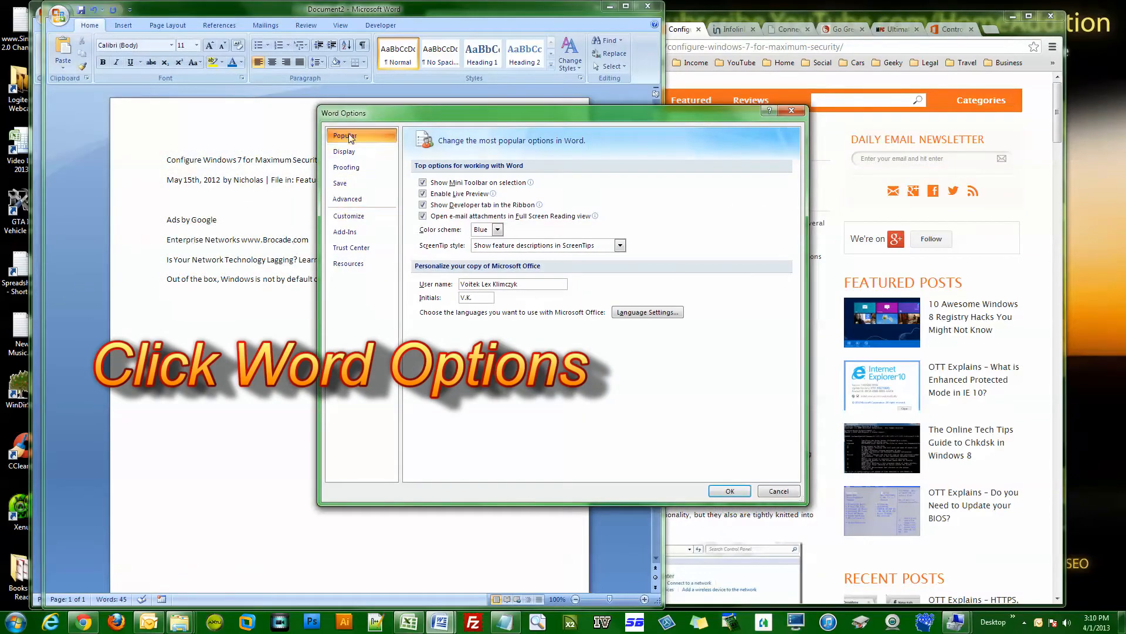
click(347, 200)
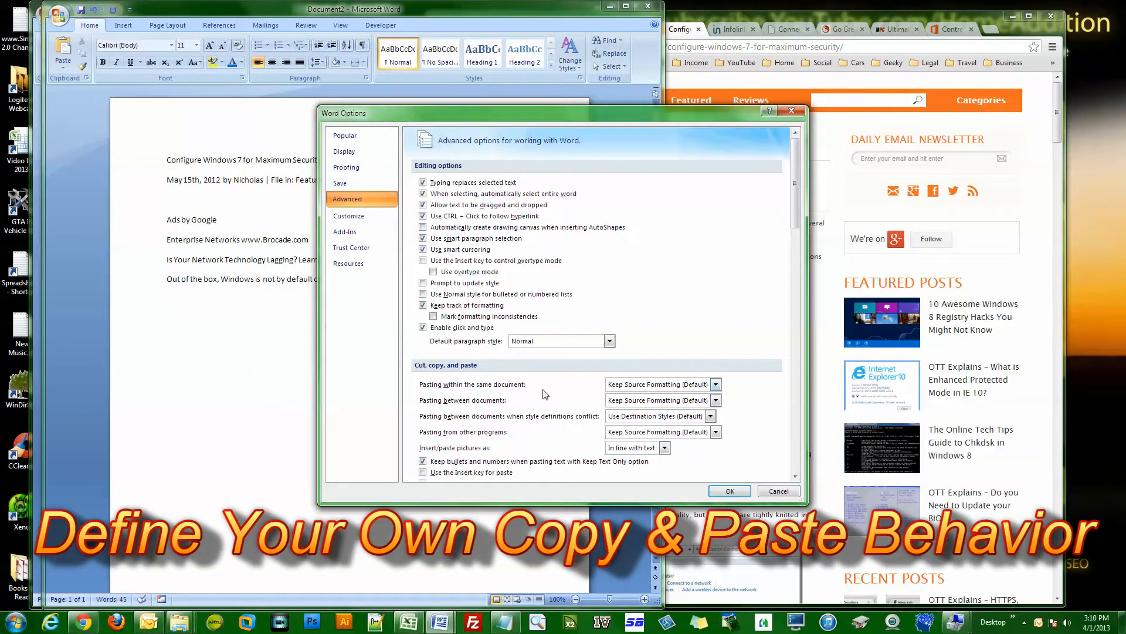
mouse_move(555, 414)
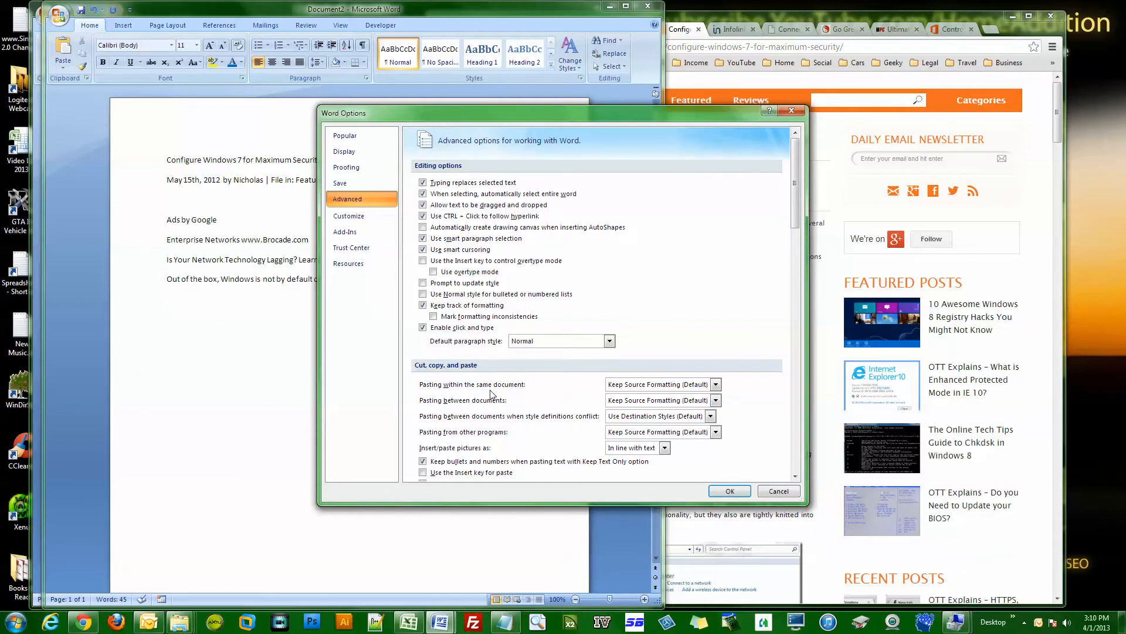
mouse_move(453, 411)
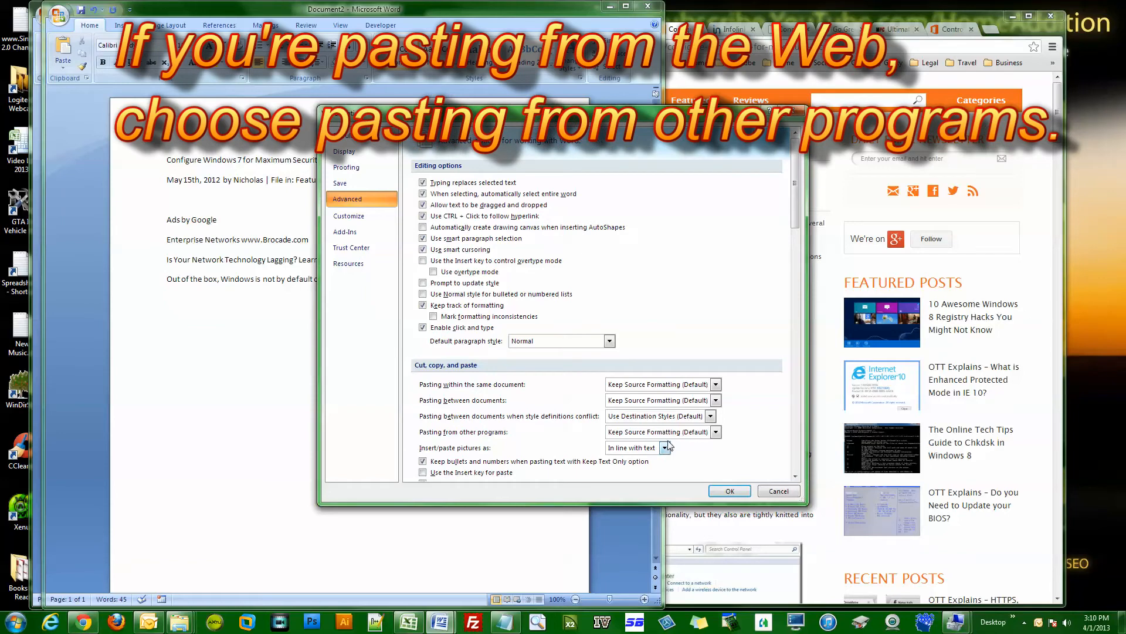
- Set Pasting from other programs to Keep Text Only, then paste the article again as plain text
click(715, 431)
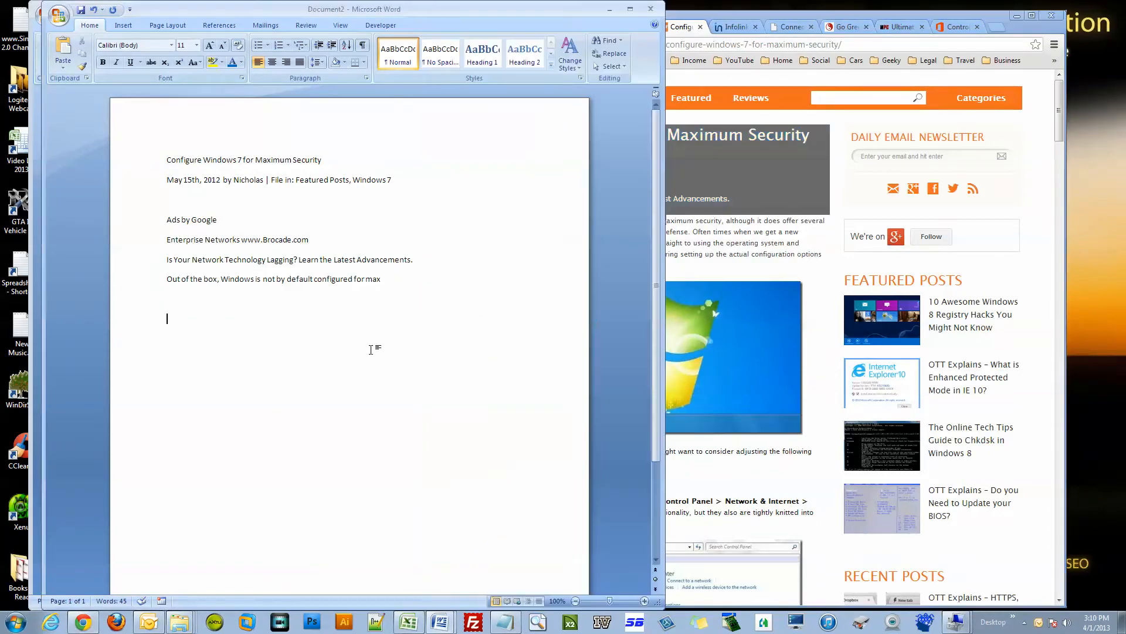
key(ctrl+v)
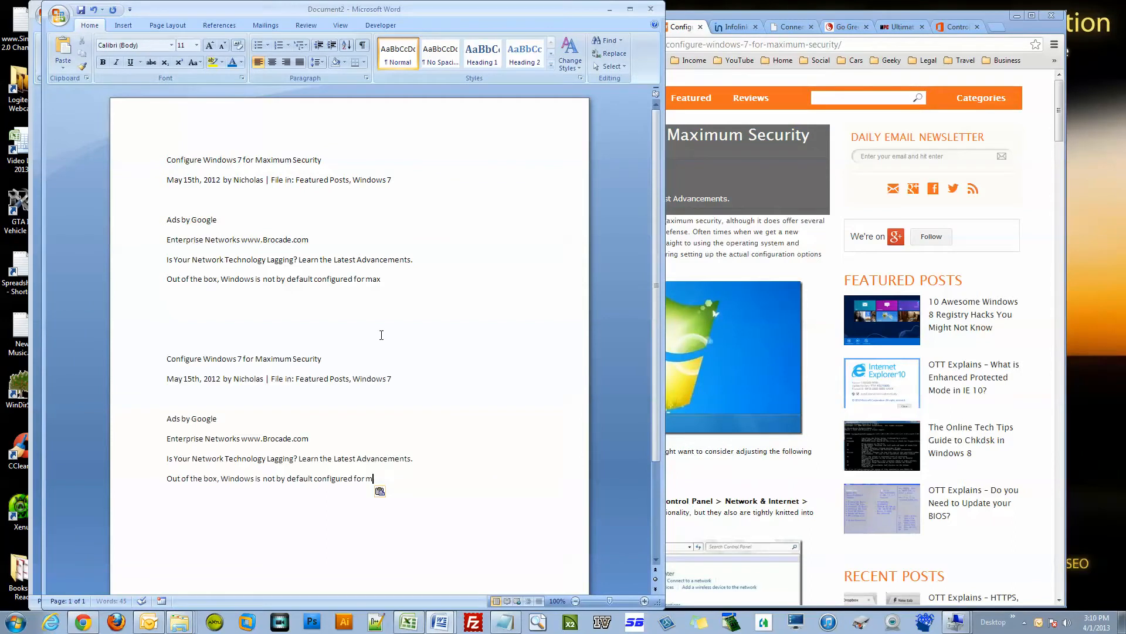